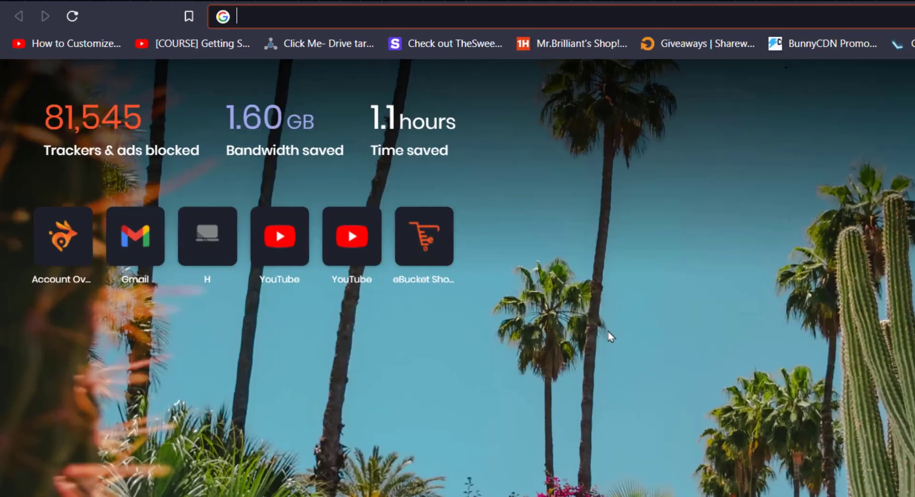
# - Search for 'telegram' from the new Brave tab's address bar
pyautogui.write('telegram')
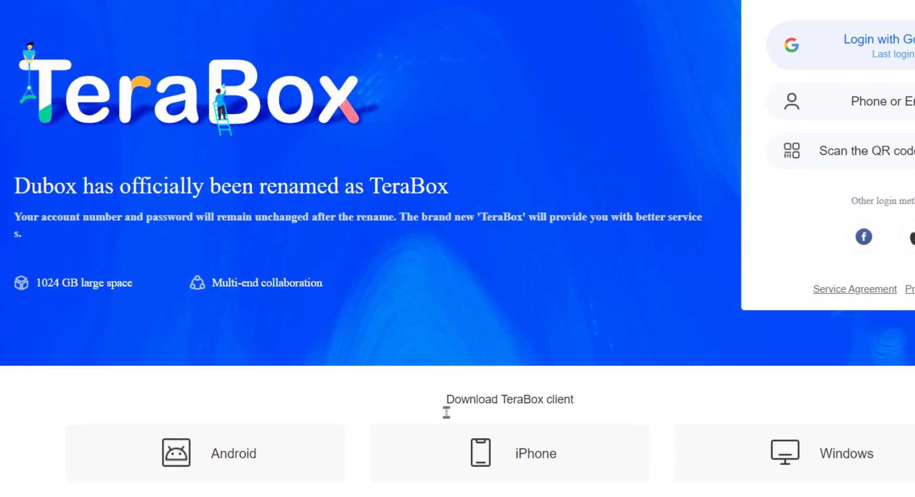
pyautogui.moveTo(44, 297)
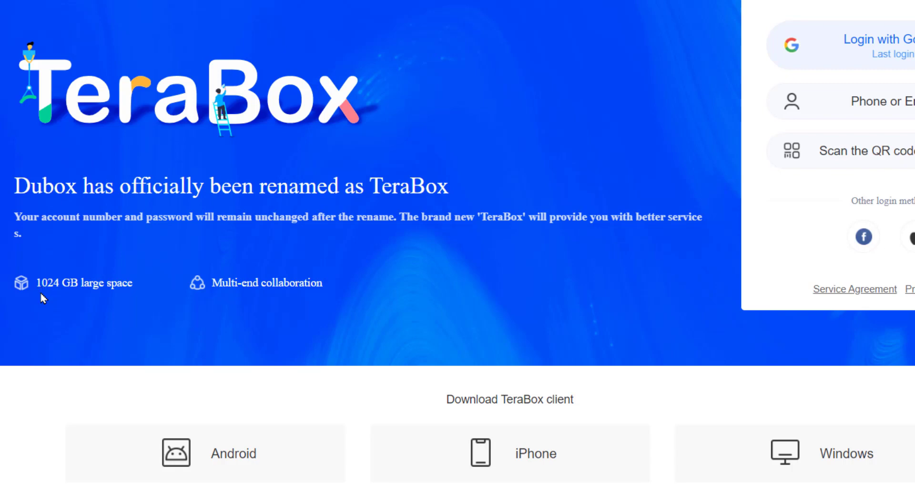
# - Toggle between Create an account and Log in on terabox.com, then choose Login with Google
pyautogui.scroll(-3)
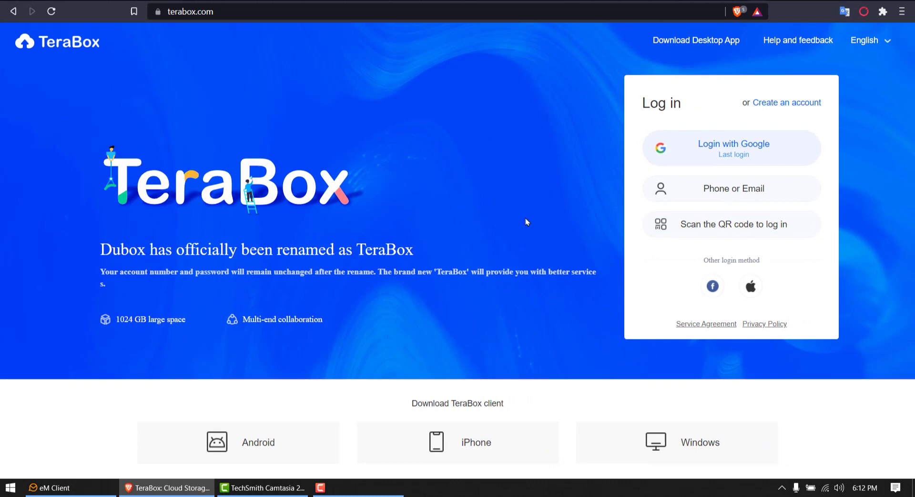
pyautogui.moveTo(576, 190)
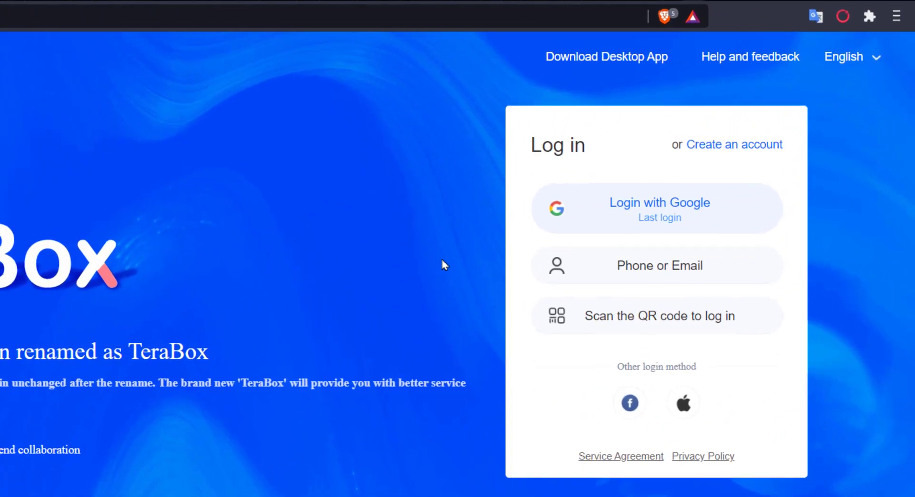
pyautogui.click(734, 144)
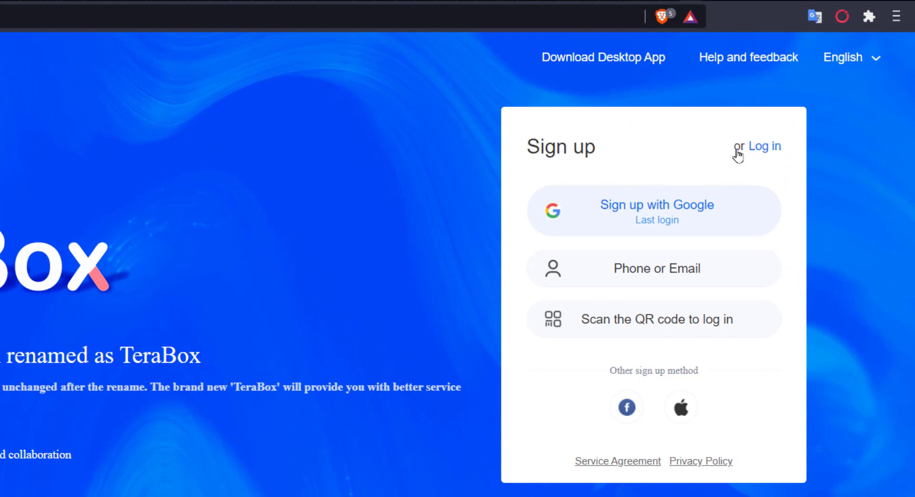
pyautogui.click(764, 146)
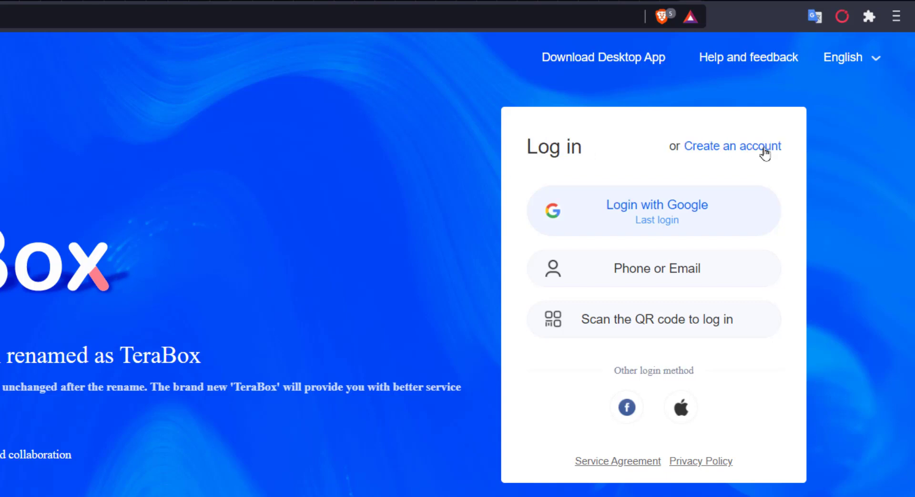
pyautogui.click(656, 210)
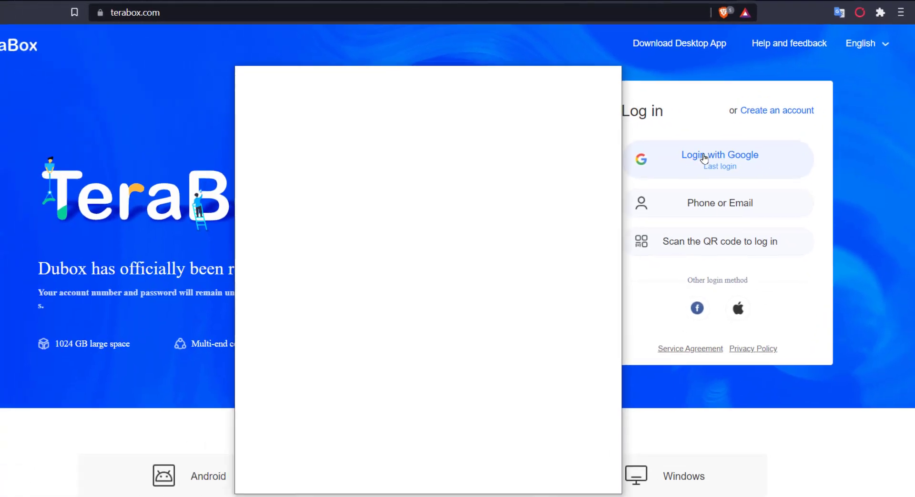
# - Pick the Google account to complete sign-in and land on the All files list
pyautogui.click(719, 159)
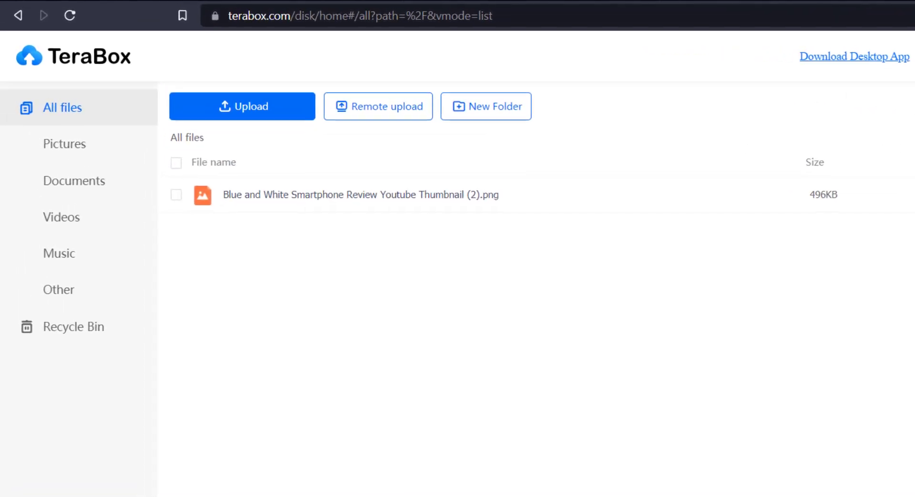
pyautogui.moveTo(74, 181)
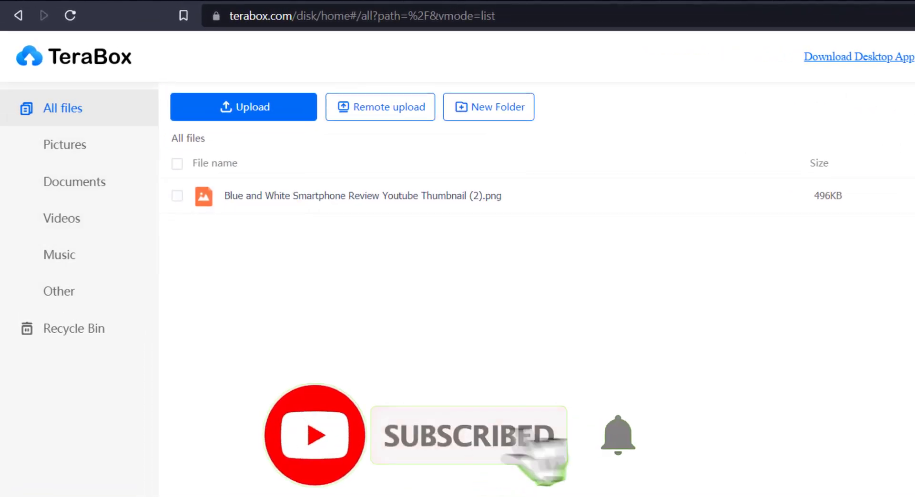
pyautogui.click(243, 106)
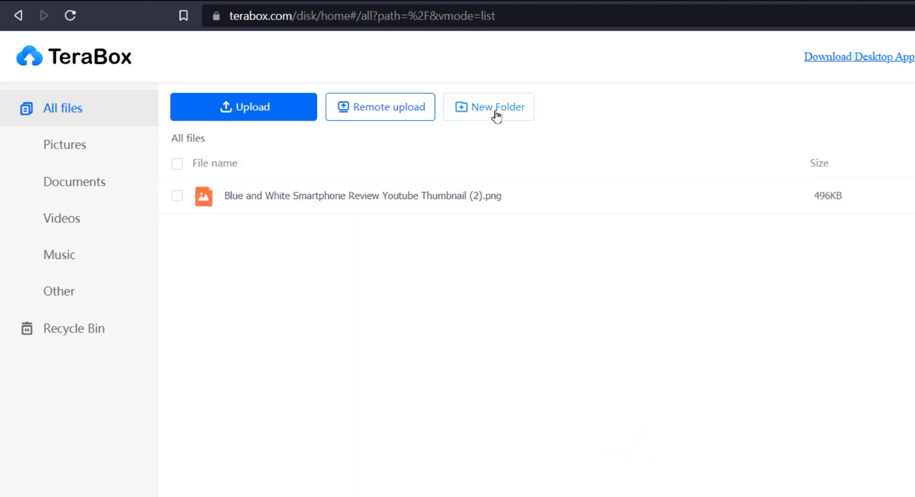
# - Create a folder named 'New Folder' in All files, then bring up the remote upload task list
pyautogui.click(487, 107)
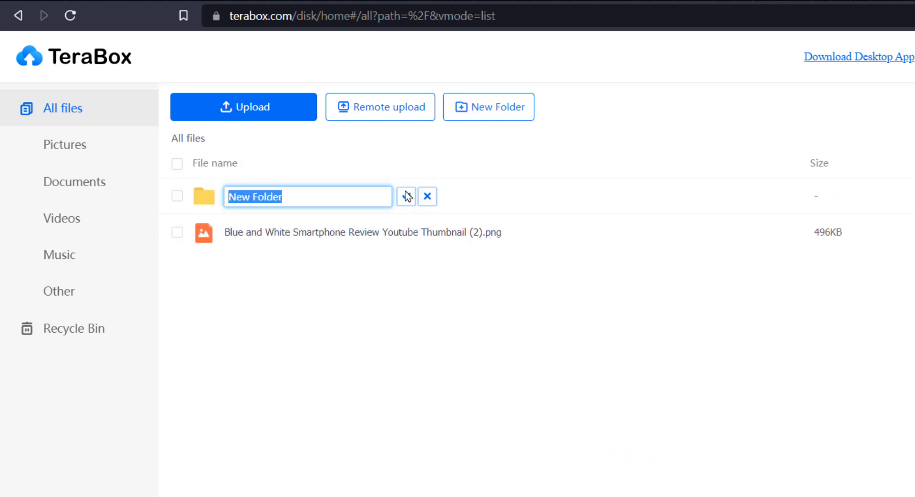
pyautogui.click(406, 197)
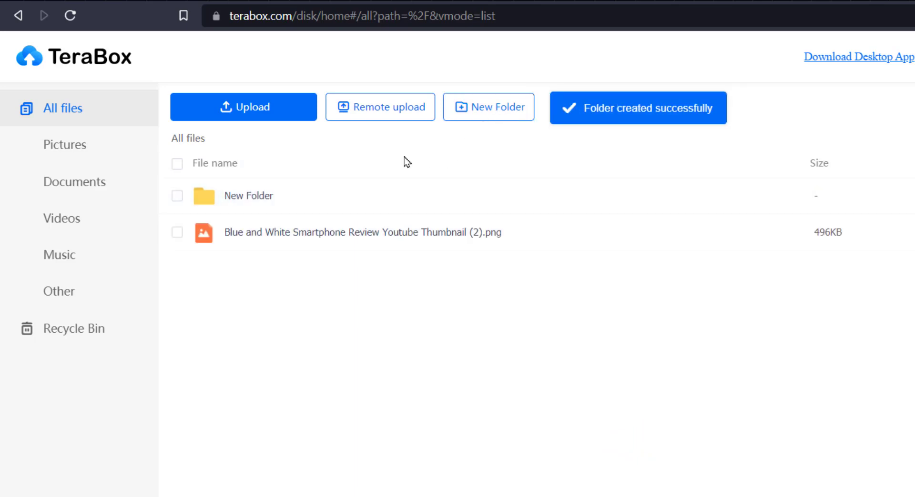
pyautogui.click(380, 106)
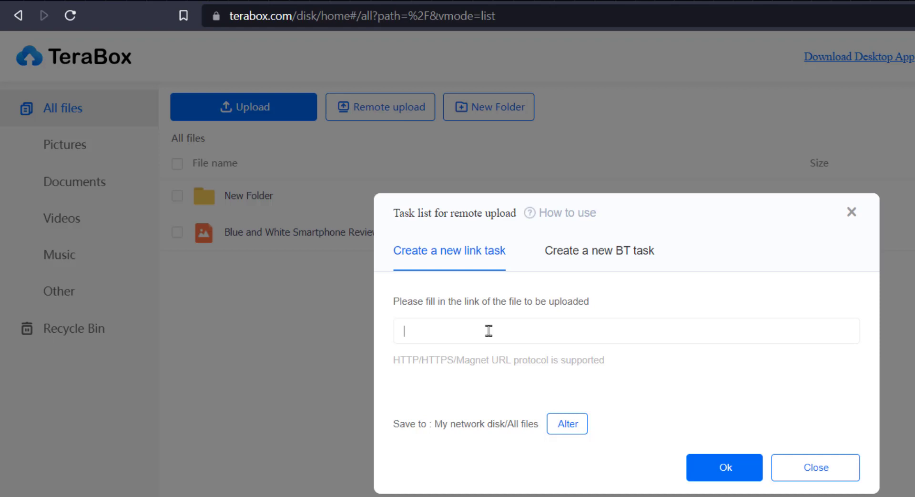
pyautogui.moveTo(590, 320)
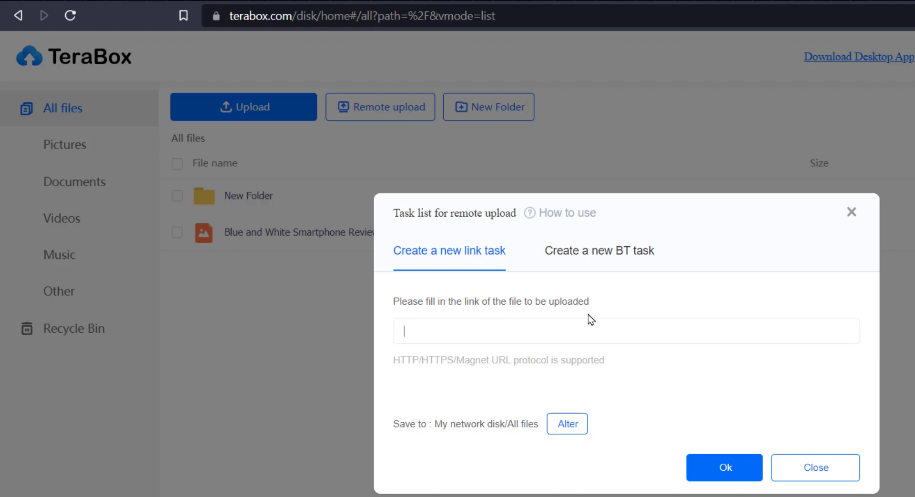
pyautogui.moveTo(605, 254)
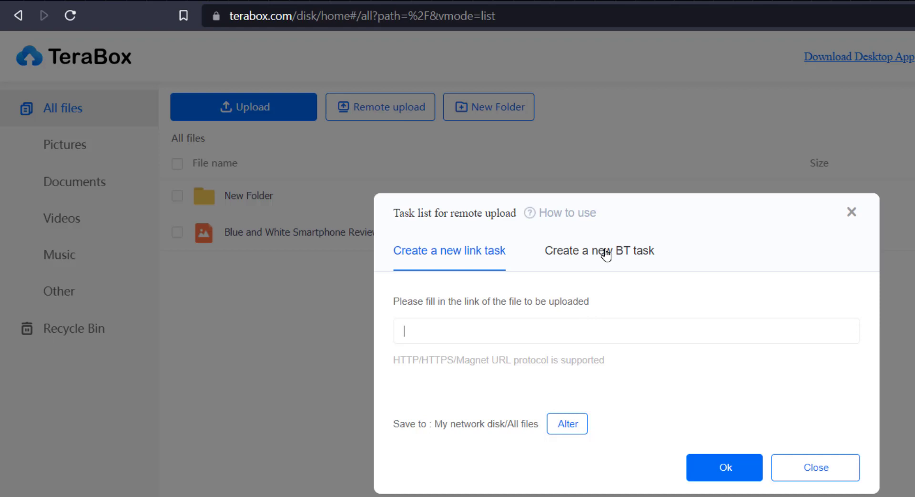
# - View the Create a new BT task option in Remote upload, then close the dialog without adding a task
pyautogui.click(598, 250)
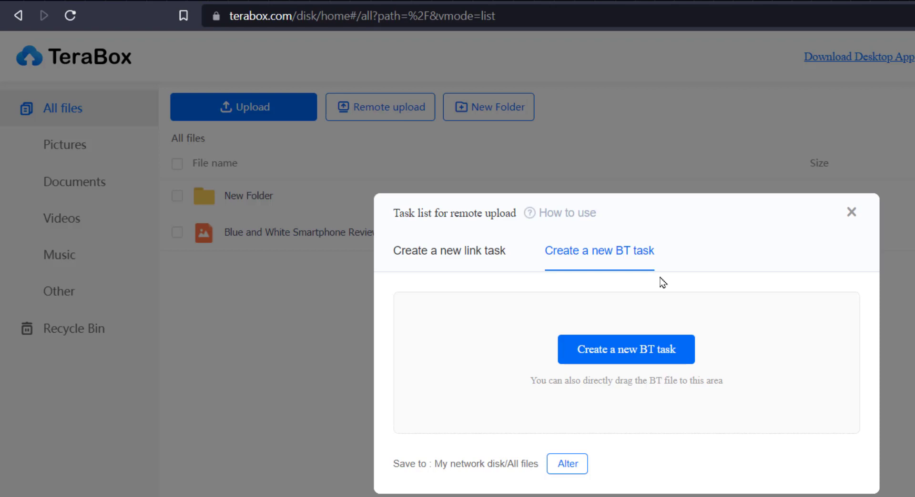
pyautogui.moveTo(744, 250)
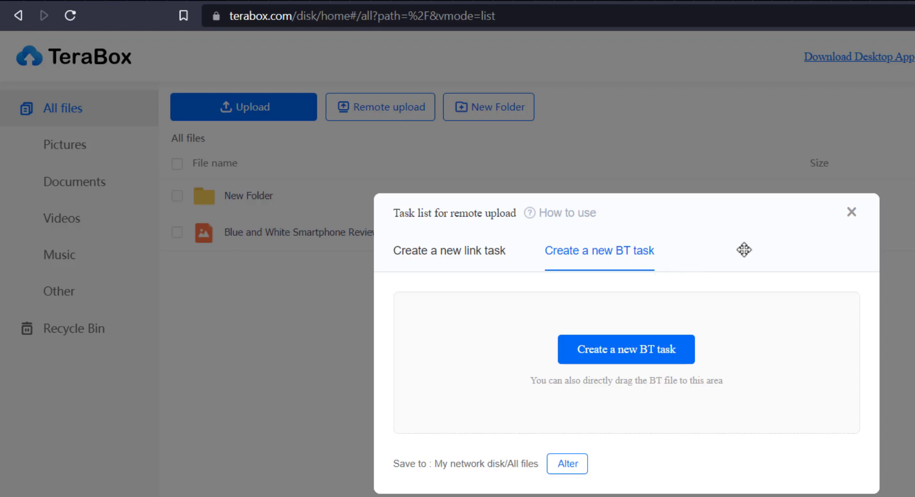
pyautogui.click(851, 212)
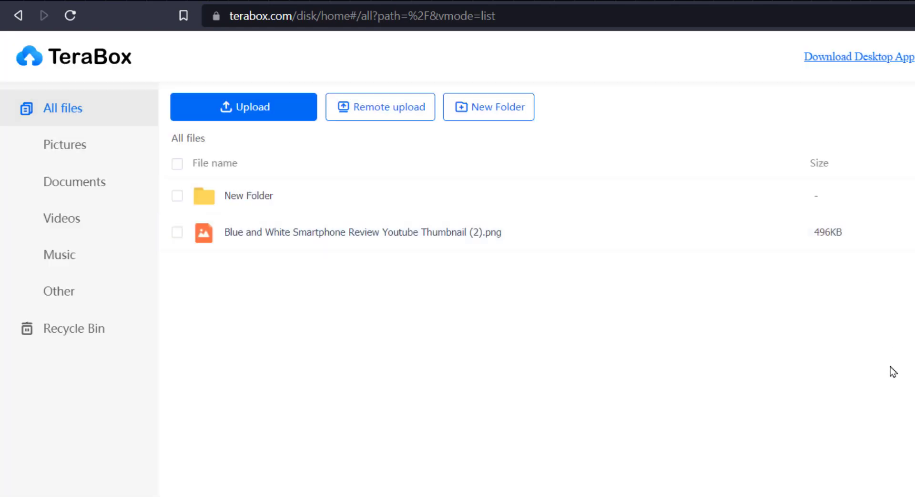
# - Upload a JPG image from the desktop so it appears in All files beside the folder and PNG
pyautogui.click(178, 77)
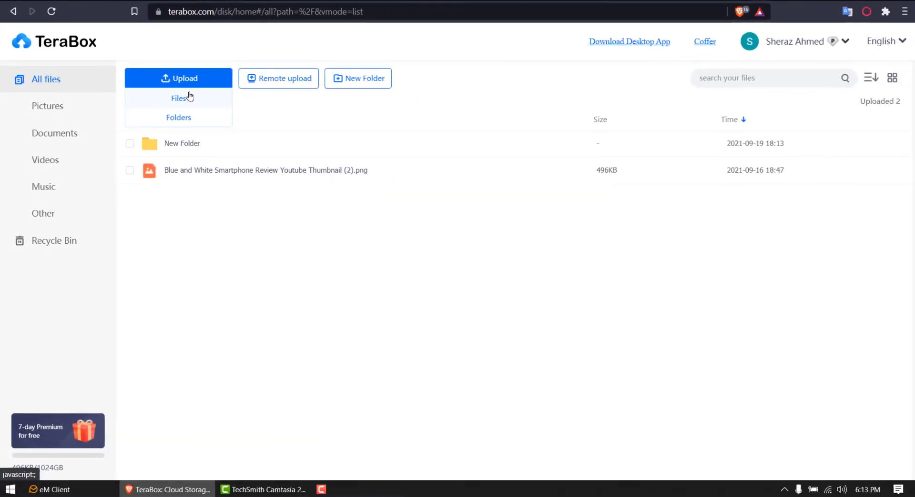
pyautogui.click(179, 97)
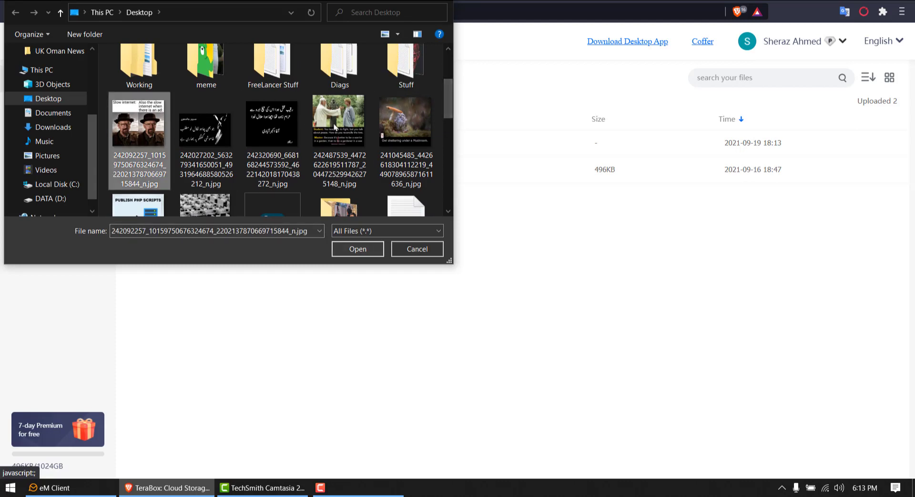
pyautogui.click(357, 249)
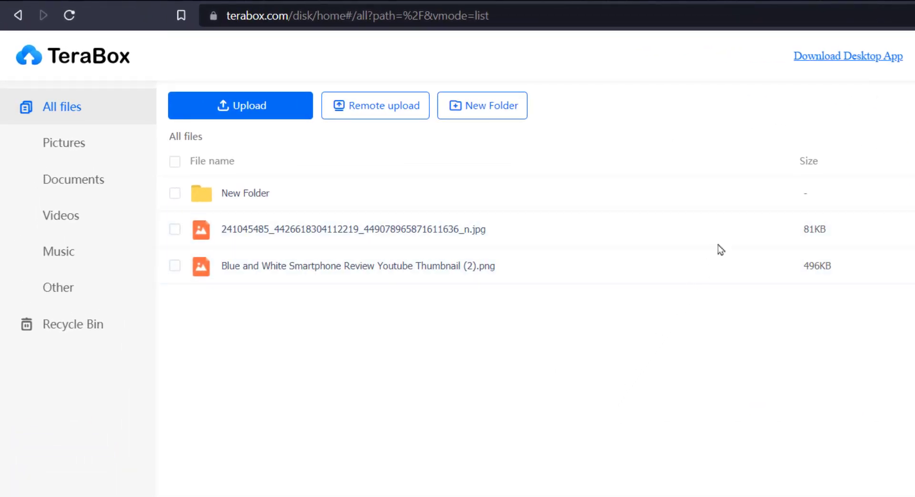
pyautogui.moveTo(726, 237)
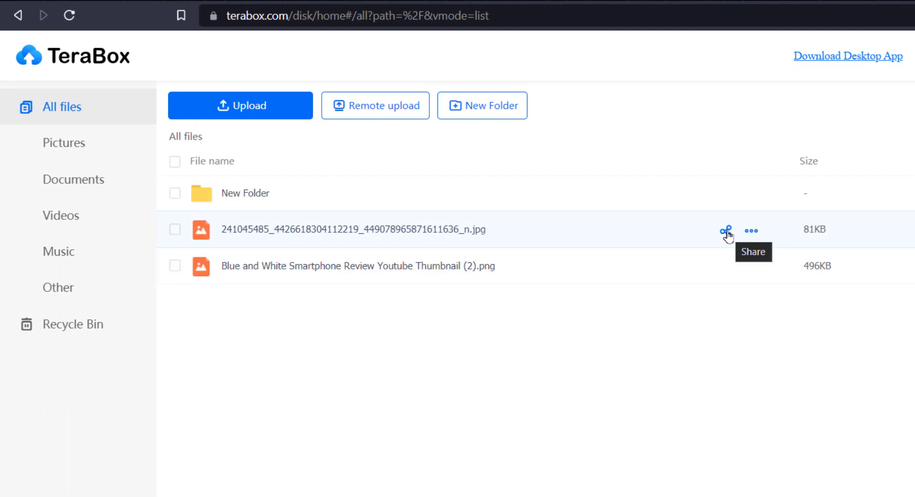
# - Share the JPG with link validity kept at No expiration and password protection toggled on
pyautogui.click(724, 230)
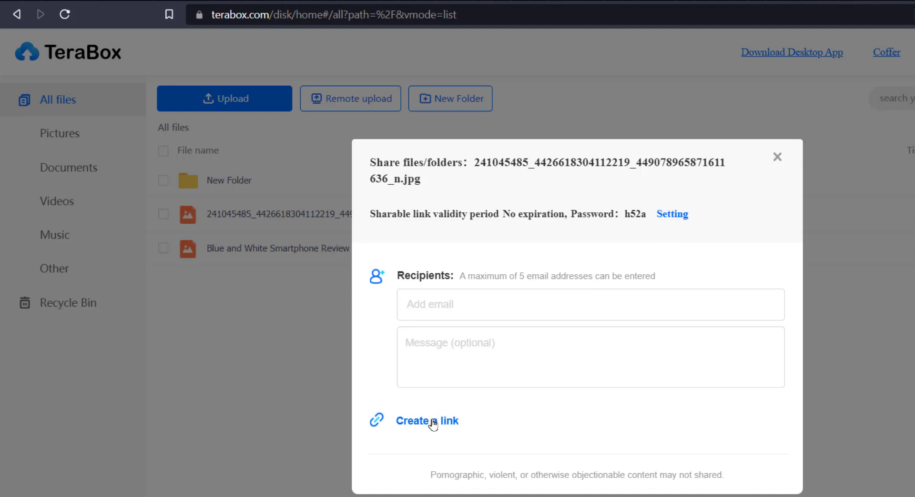
pyautogui.moveTo(383, 220)
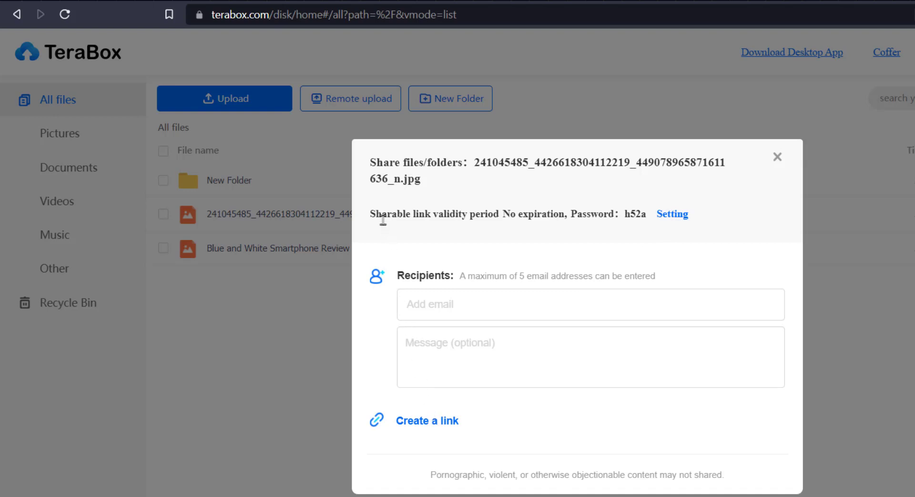
pyautogui.moveTo(682, 222)
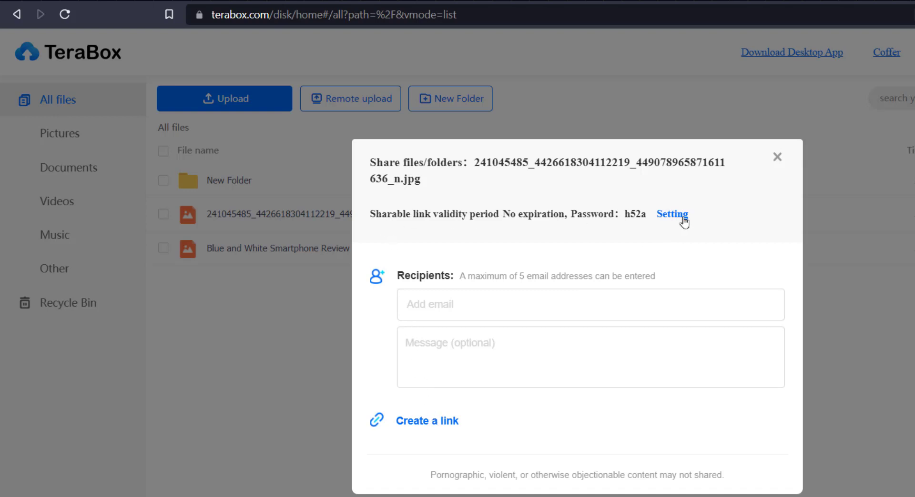
pyautogui.click(672, 214)
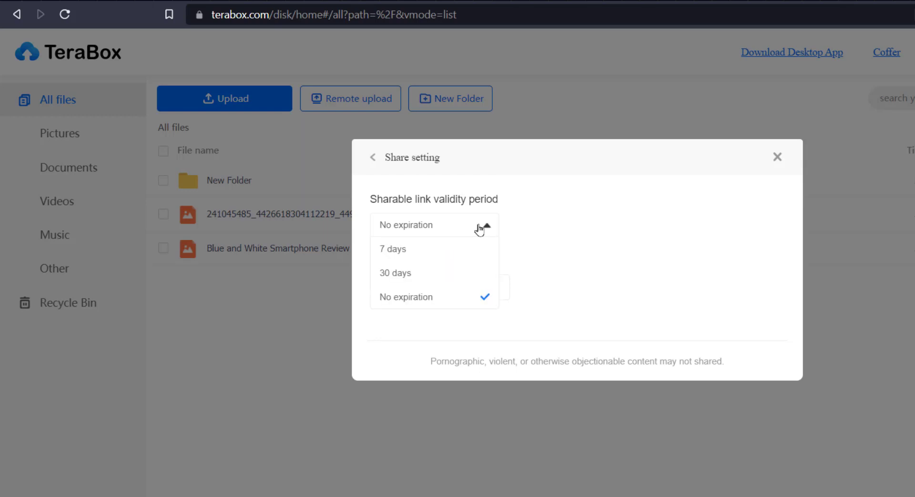
pyautogui.moveTo(550, 253)
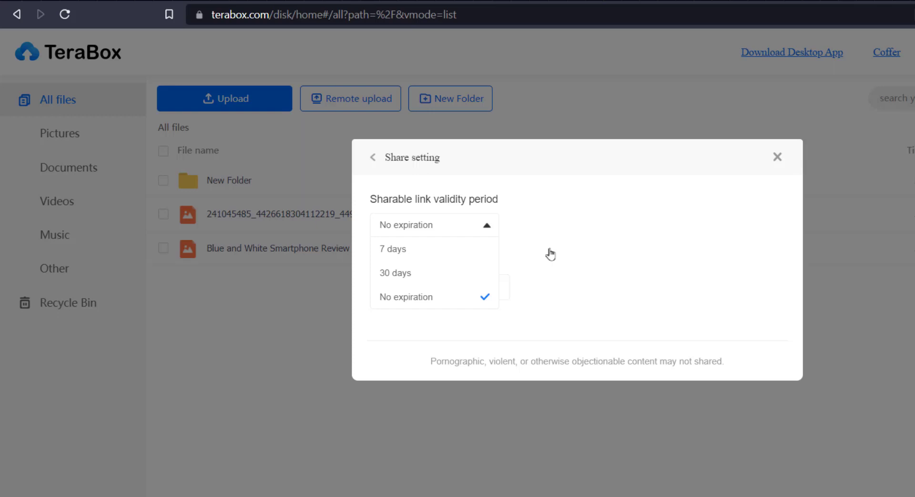
pyautogui.click(405, 296)
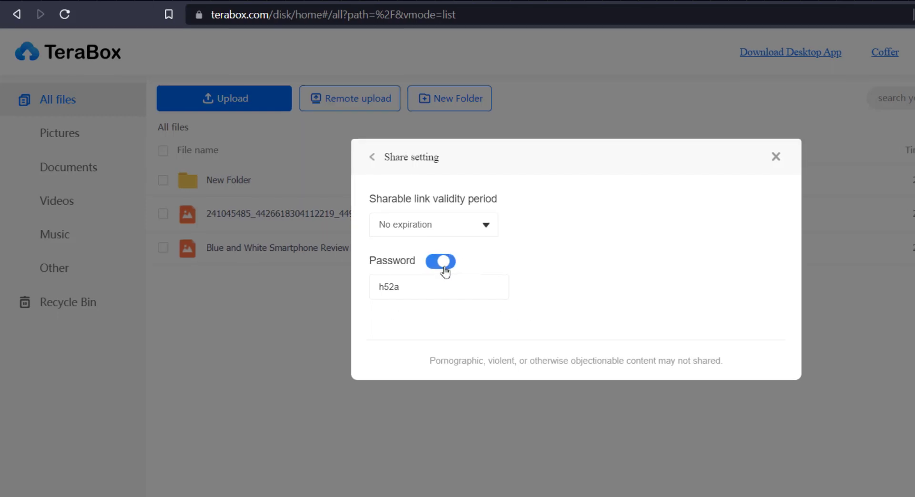
pyautogui.click(776, 157)
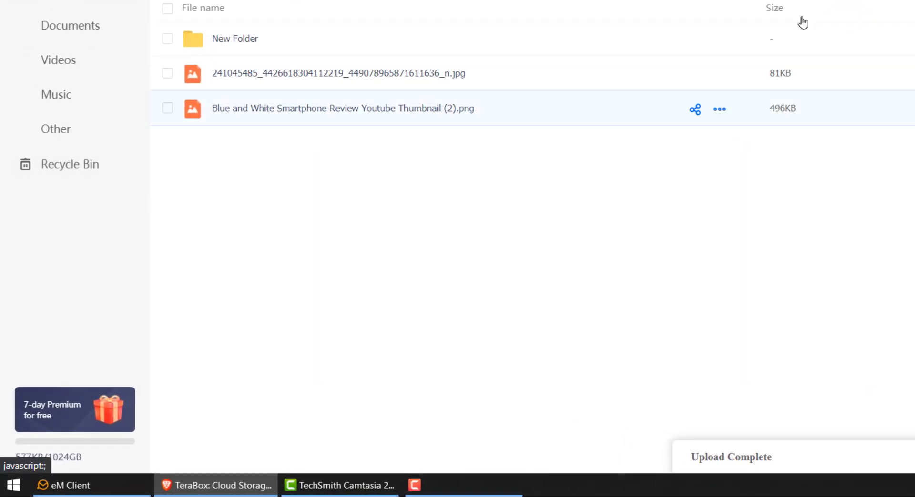
pyautogui.moveTo(472, 174)
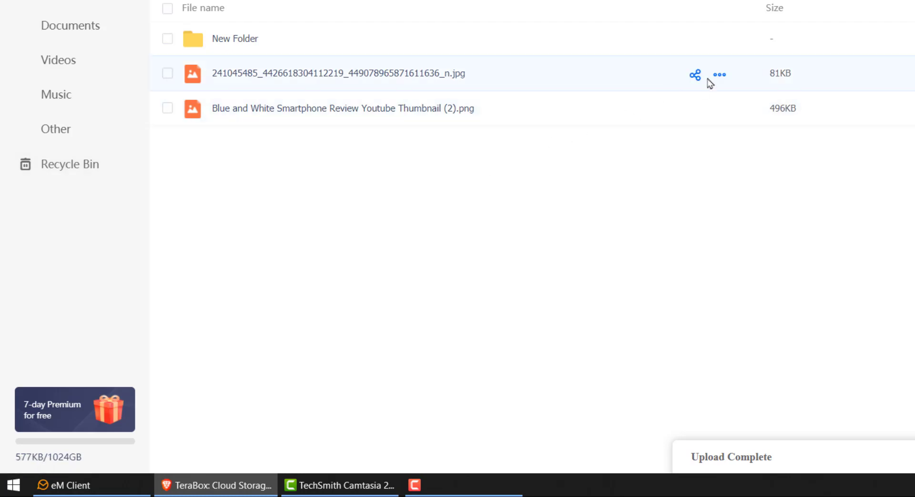
pyautogui.click(720, 74)
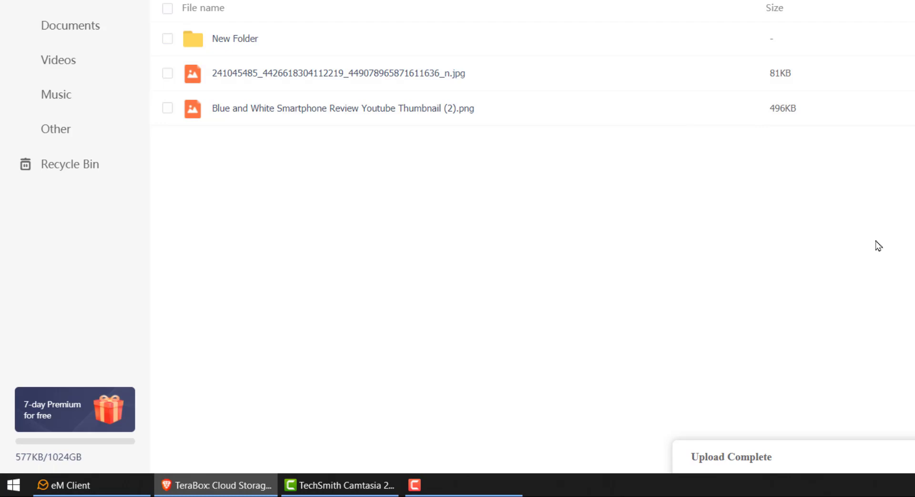
pyautogui.scroll(3)
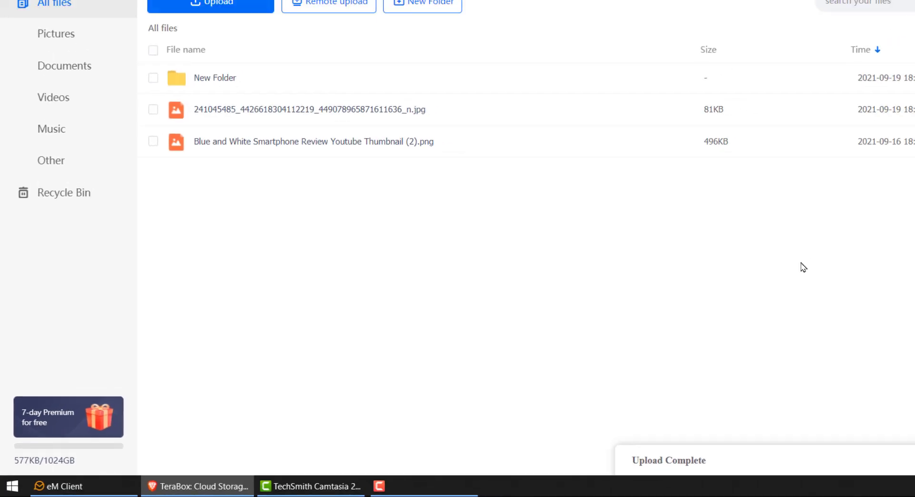
pyautogui.click(877, 41)
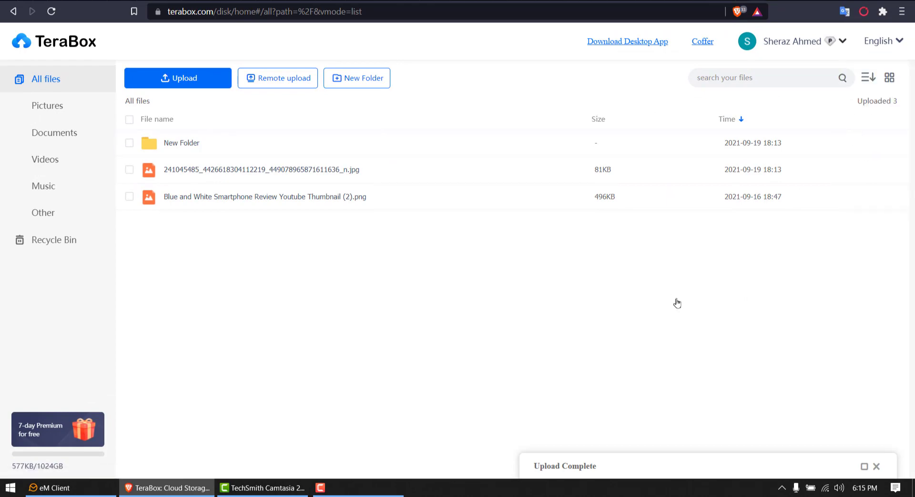
pyautogui.click(58, 429)
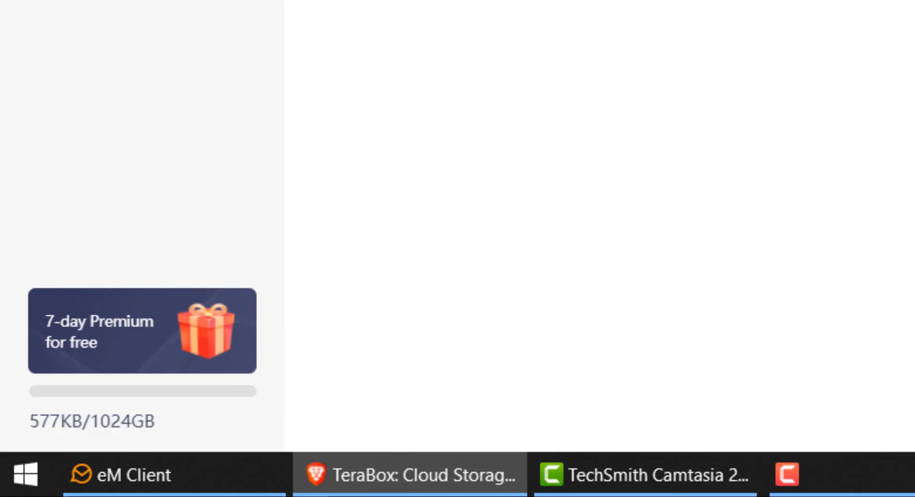
pyautogui.moveTo(254, 397)
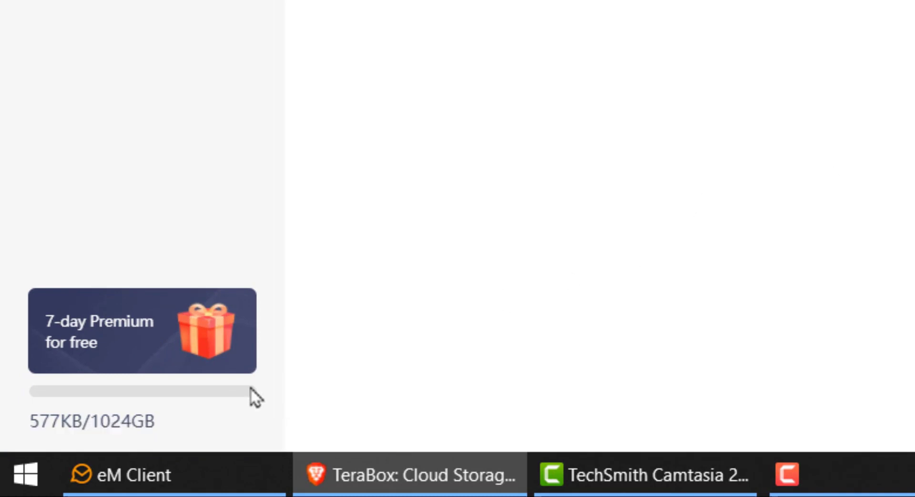
pyautogui.moveTo(118, 418)
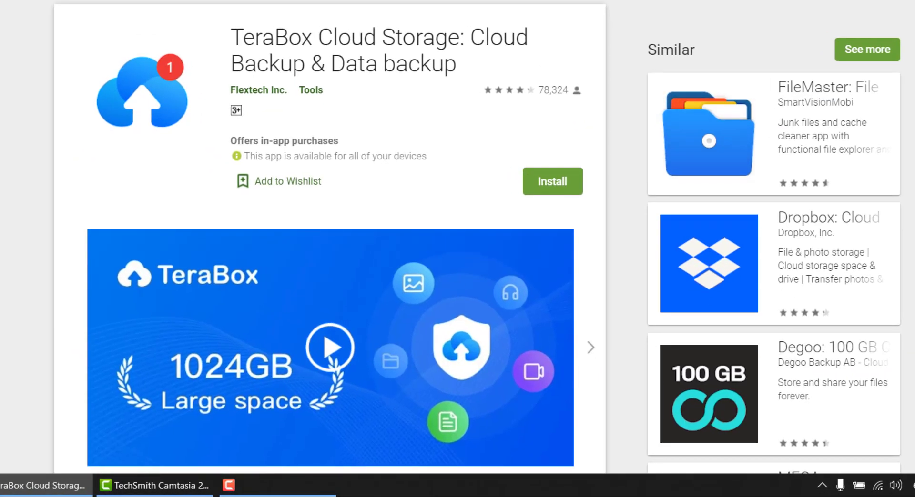
pyautogui.moveTo(537, 105)
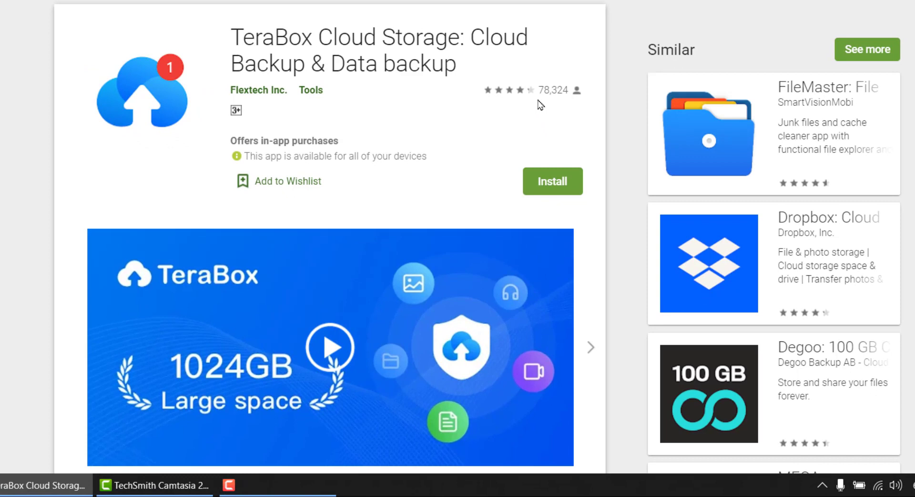
pyautogui.moveTo(536, 99)
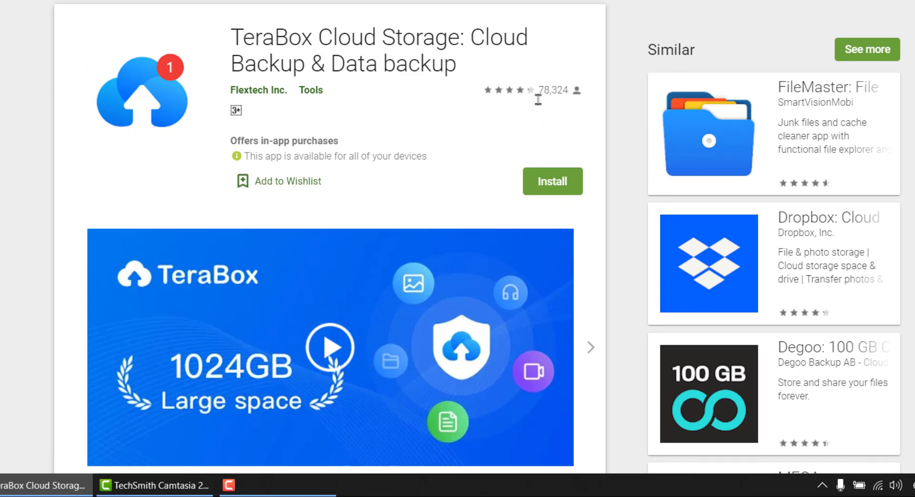
pyautogui.moveTo(538, 104)
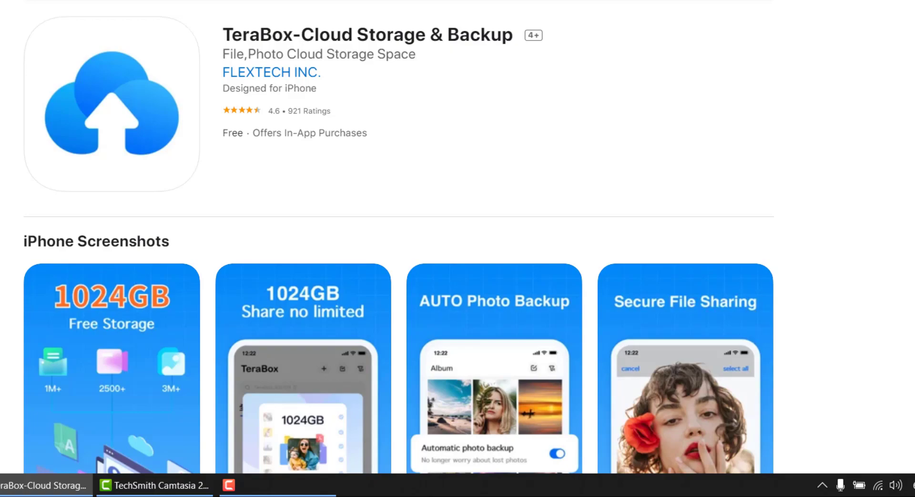
# - Scroll through the TeraBox App Store listing's screenshots and Information section, then back to the overview
pyautogui.scroll(-3)
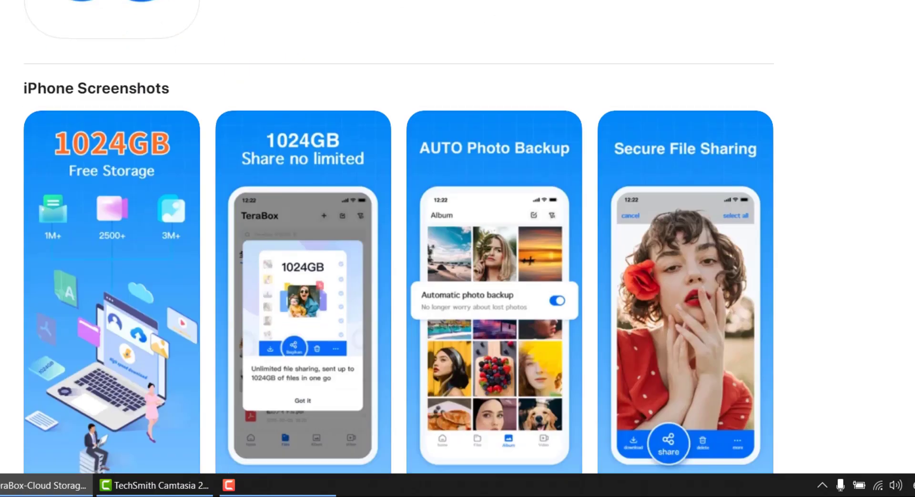
pyautogui.scroll(-3)
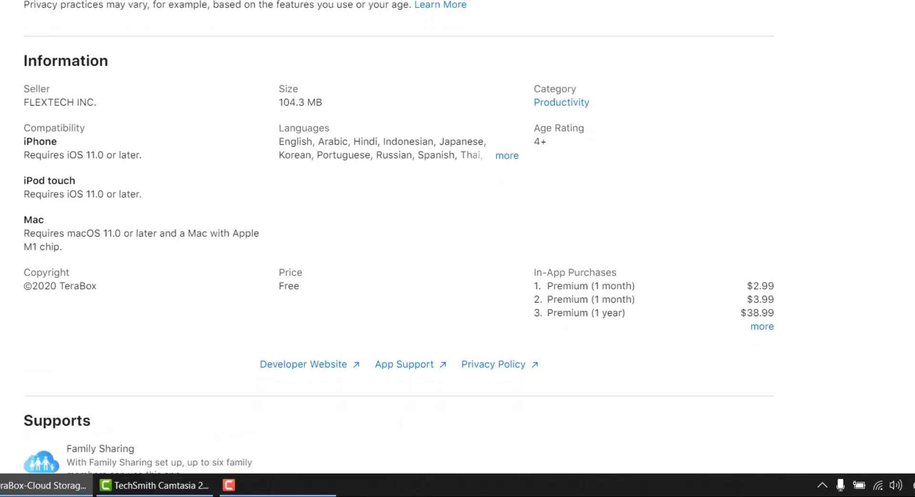
pyautogui.scroll(3)
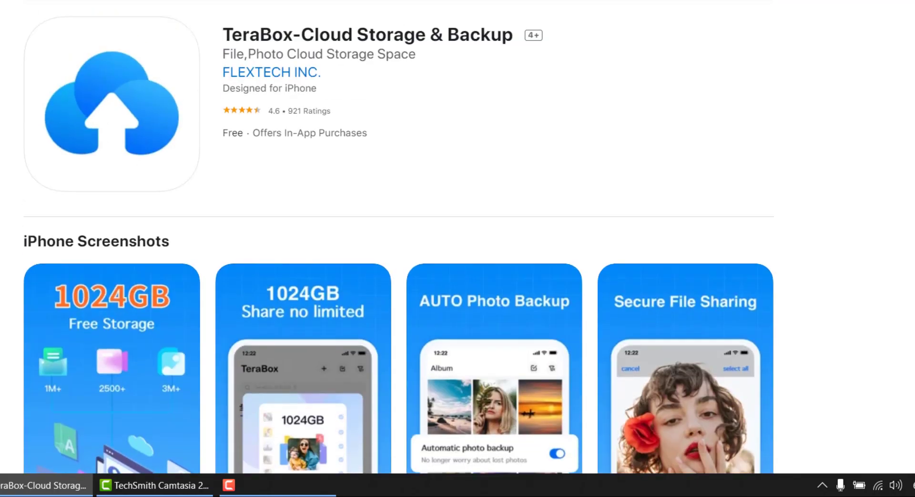
pyautogui.scroll(3)
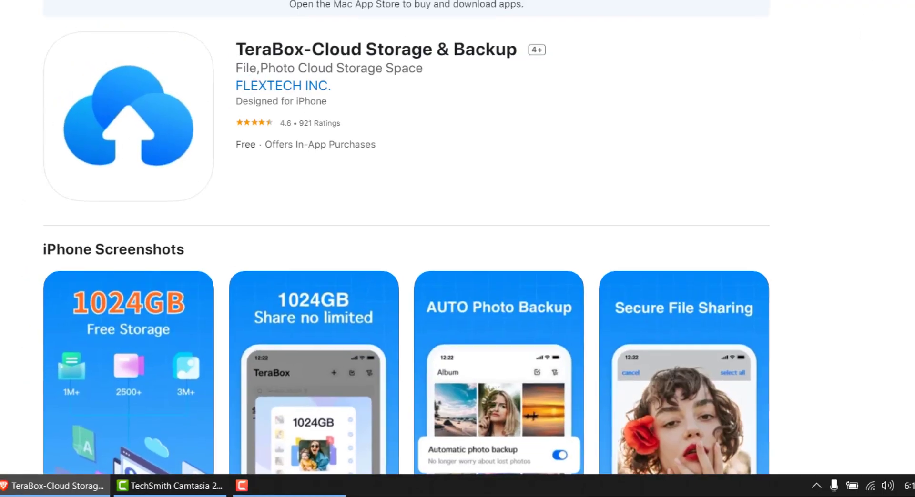